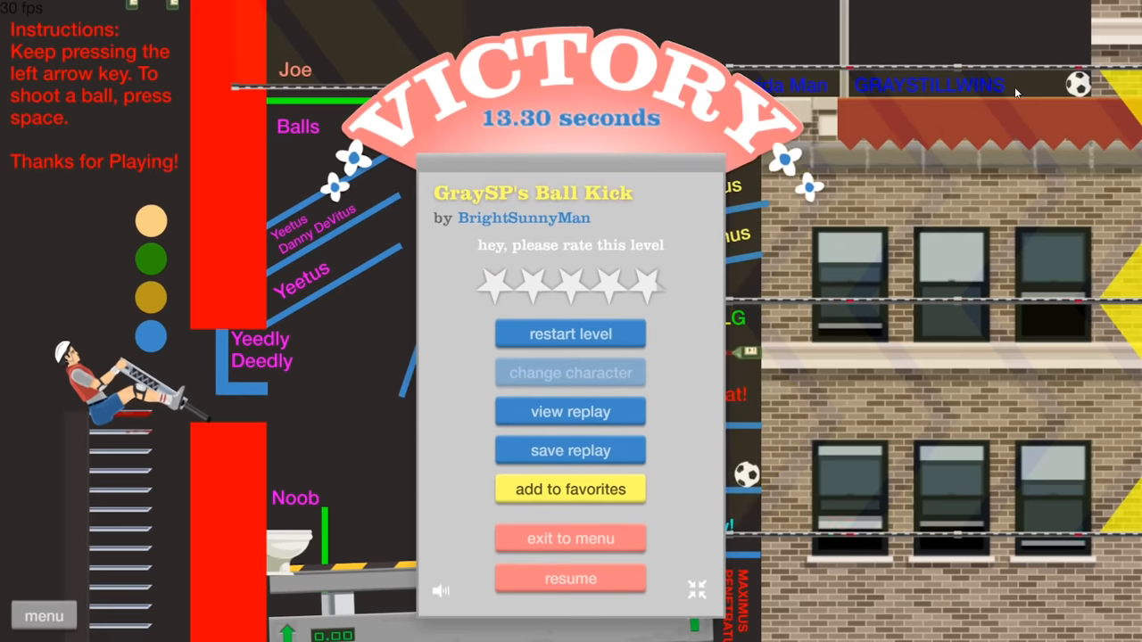
Leave the GraySP's Ball Kick victory screen via its menu option.
left_click(570, 579)
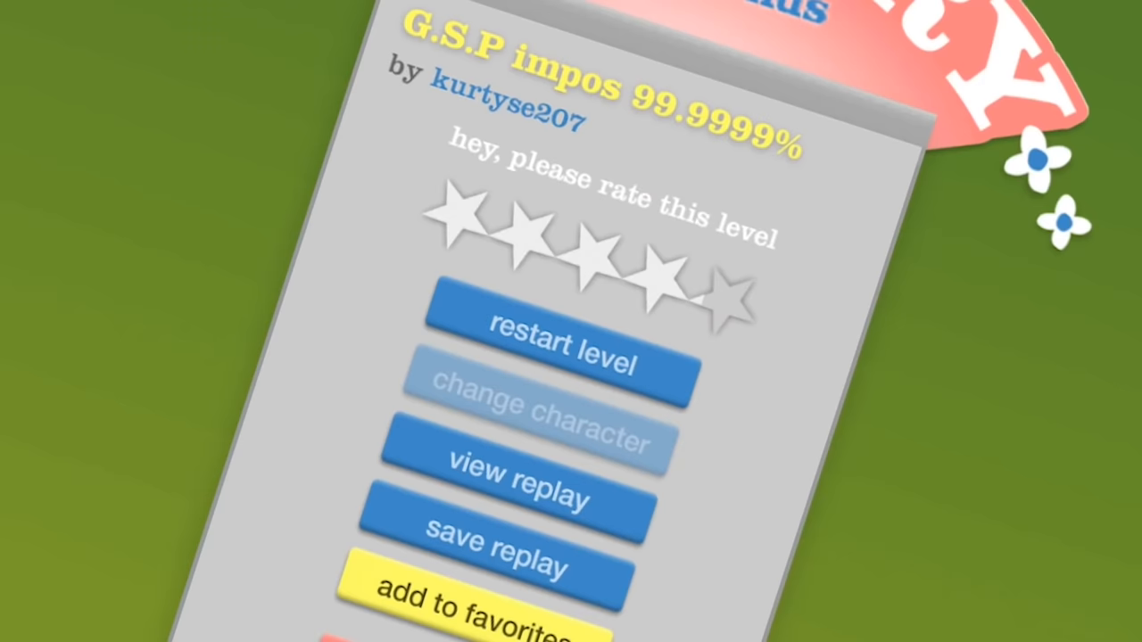
Finish G.S.P impos 99.9999% and continue to the next level.
left_click(554, 345)
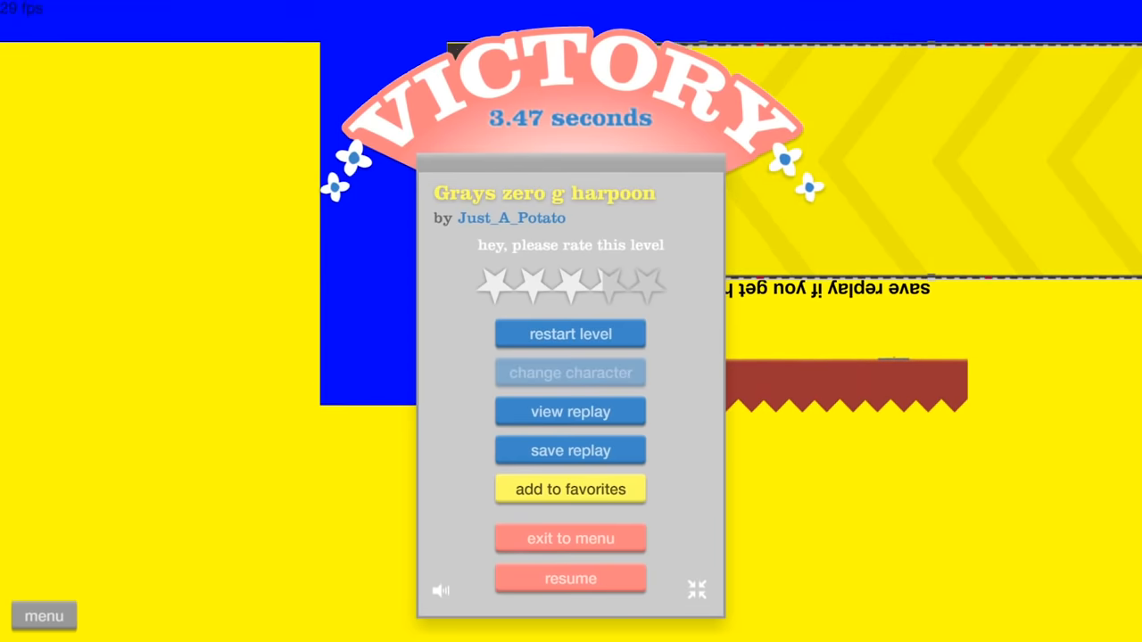
Save a replay of the winning run with the comment 'i yeeted my'.
left_click(570, 451)
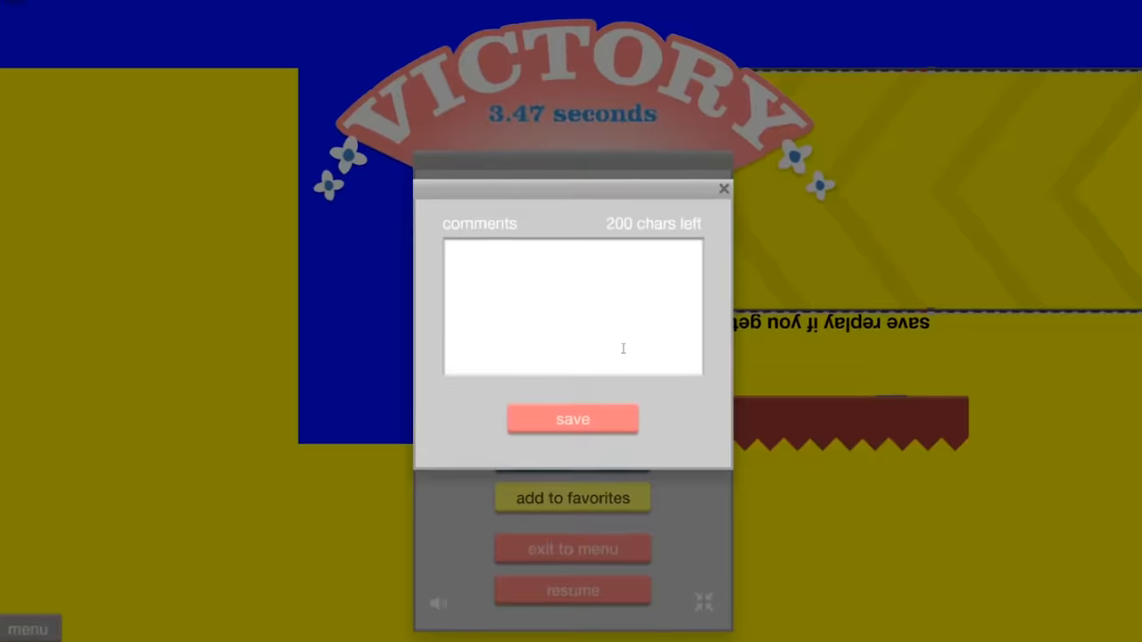
type("i yeeted my")
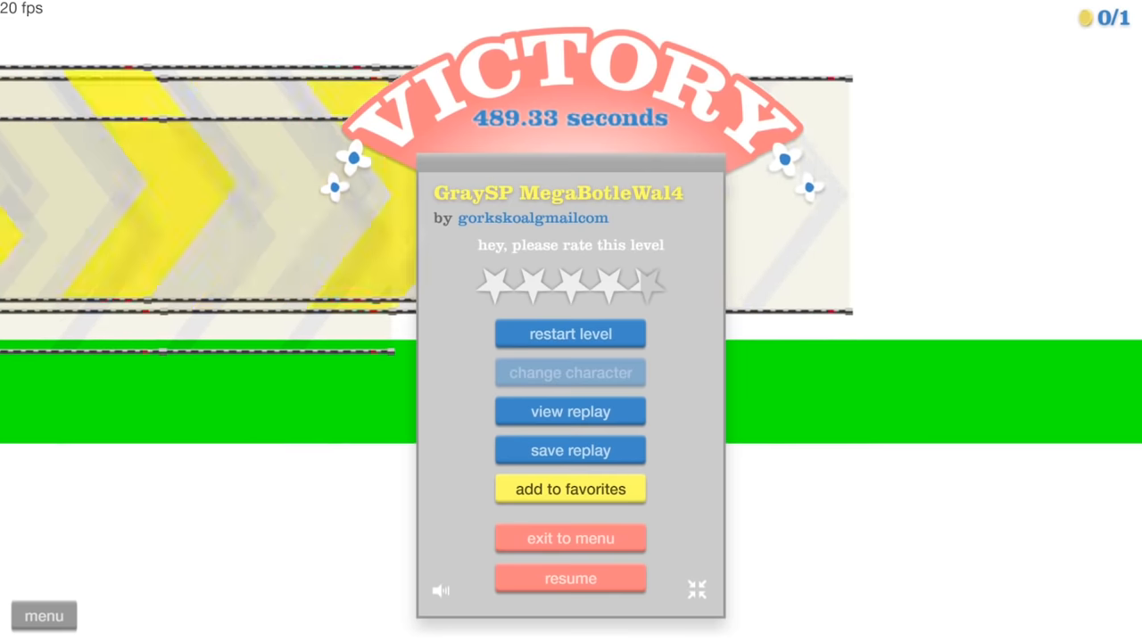
Exit the GraySP MegaBotleWal4 victory screen to the main menu.
left_click(570, 538)
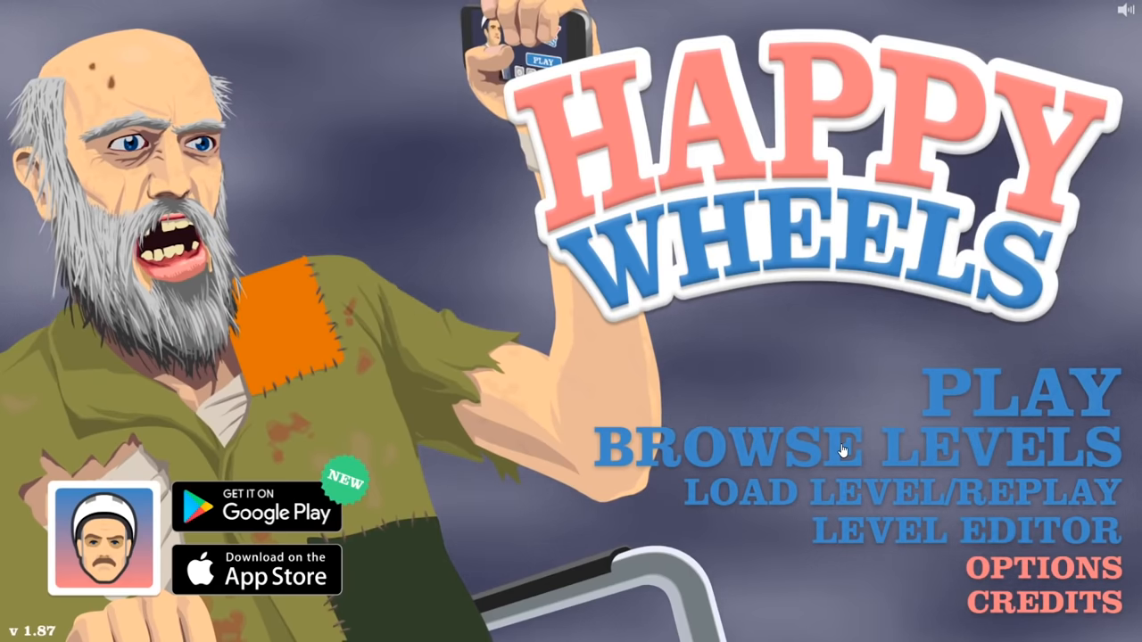